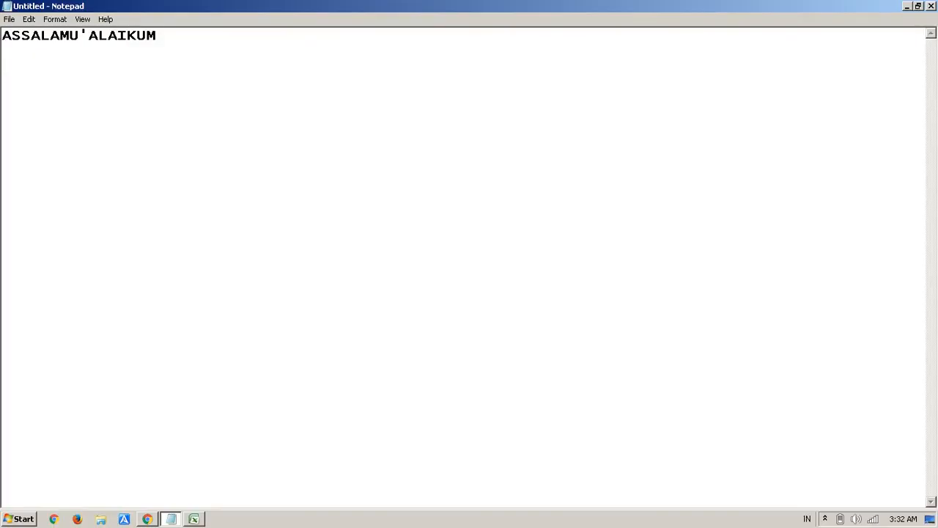
Write 'kali ini saya akan menjelaskan tentang bagaimana cara menggabungkan 2 kolom di excel' and start a new line.
text(kali)
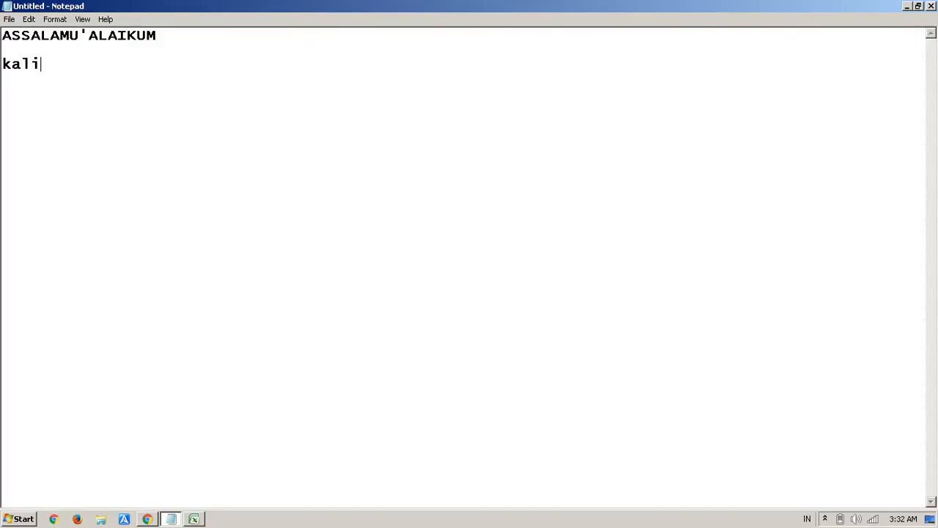
text(ini9)
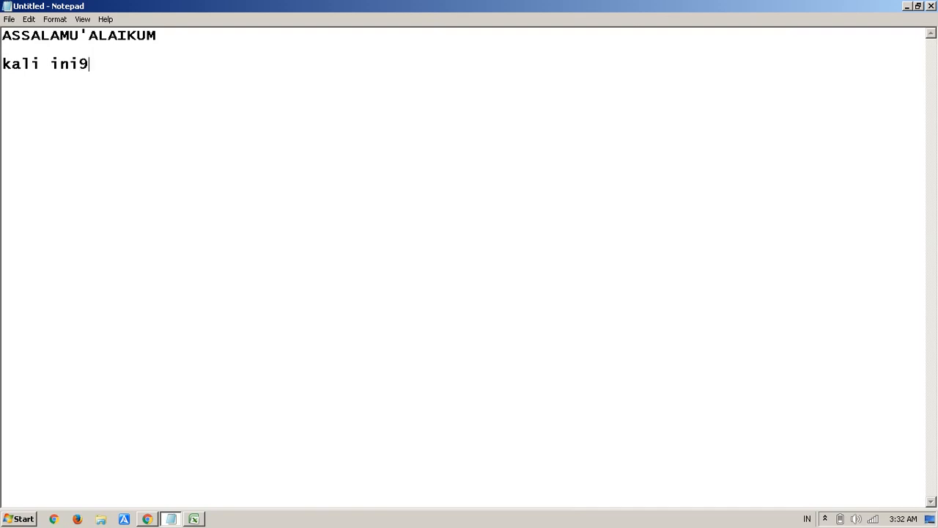
text(saya)
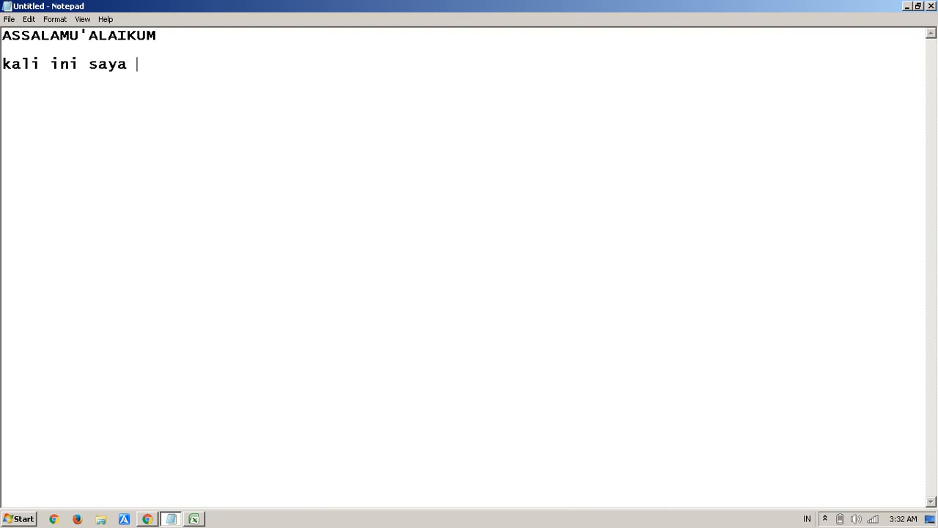
text(akan menjela)
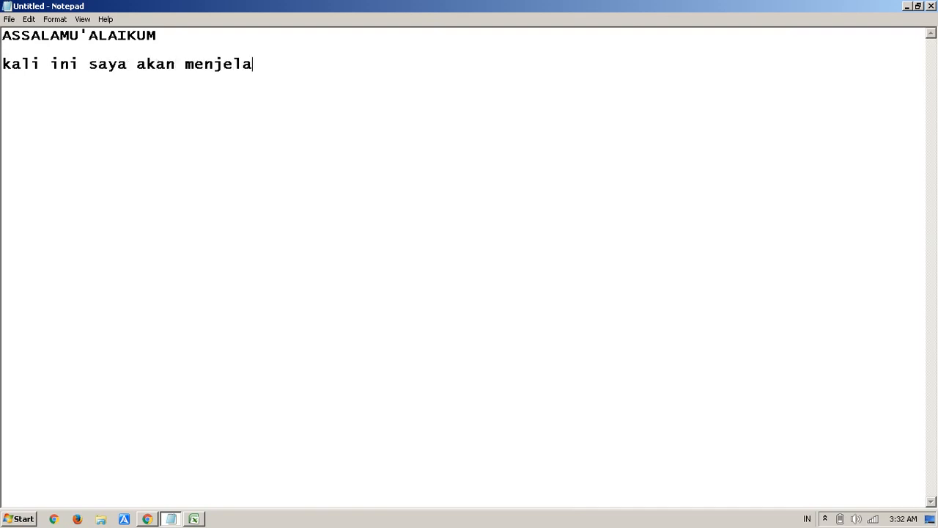
text(skan)
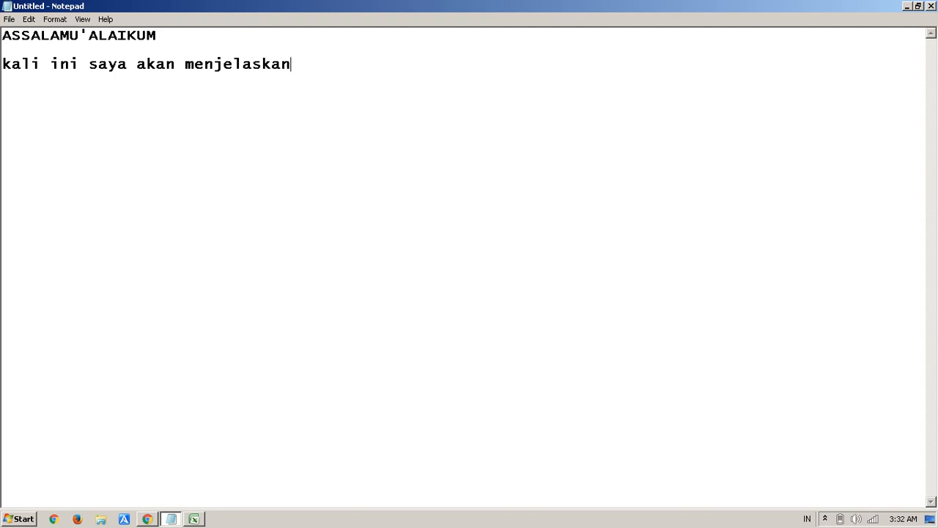
text(tentang b)
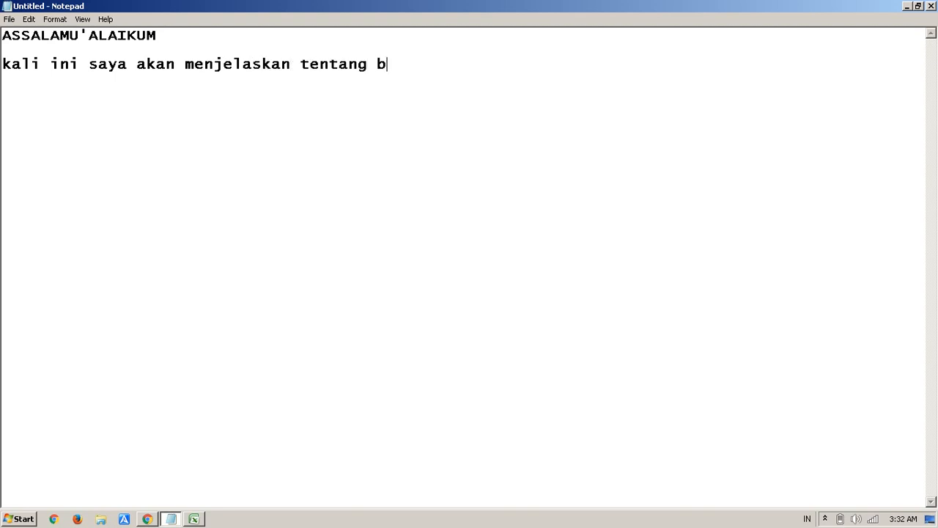
text(agaimana)
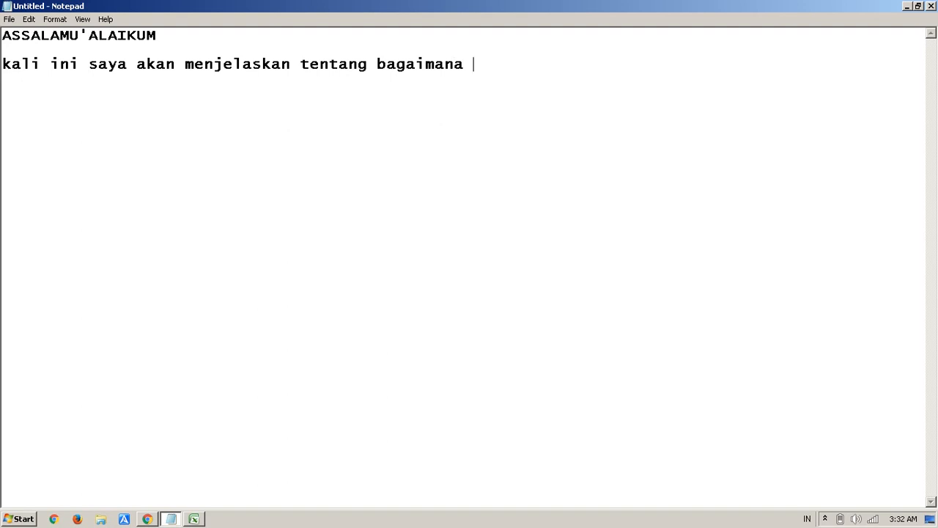
text(cara)
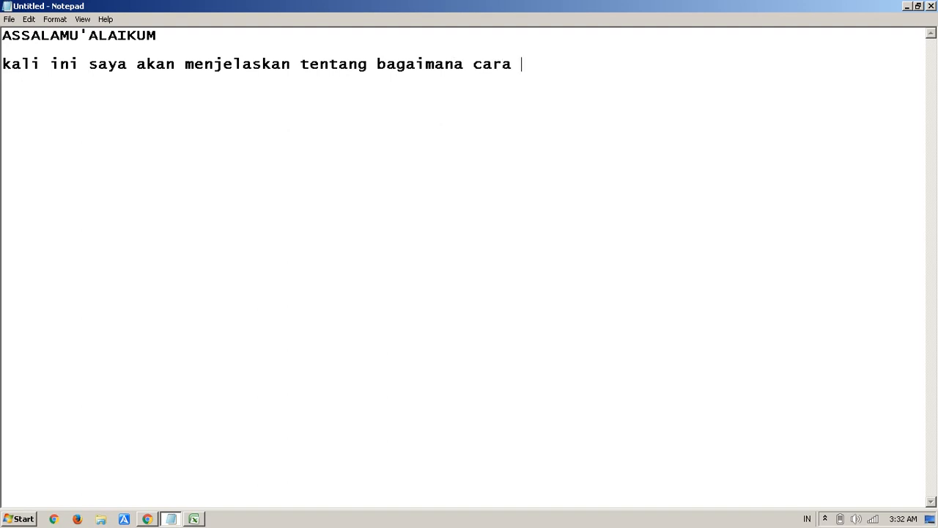
text(menggabungkan)
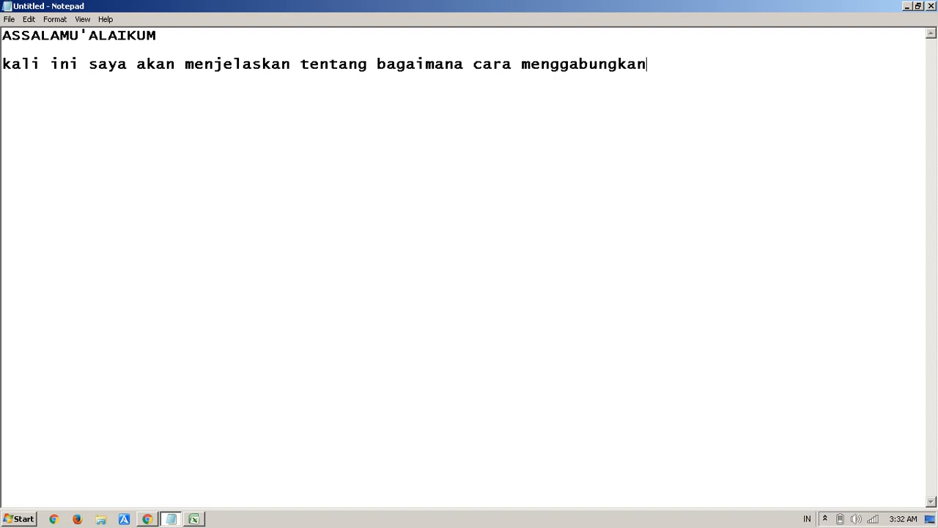
text(2)
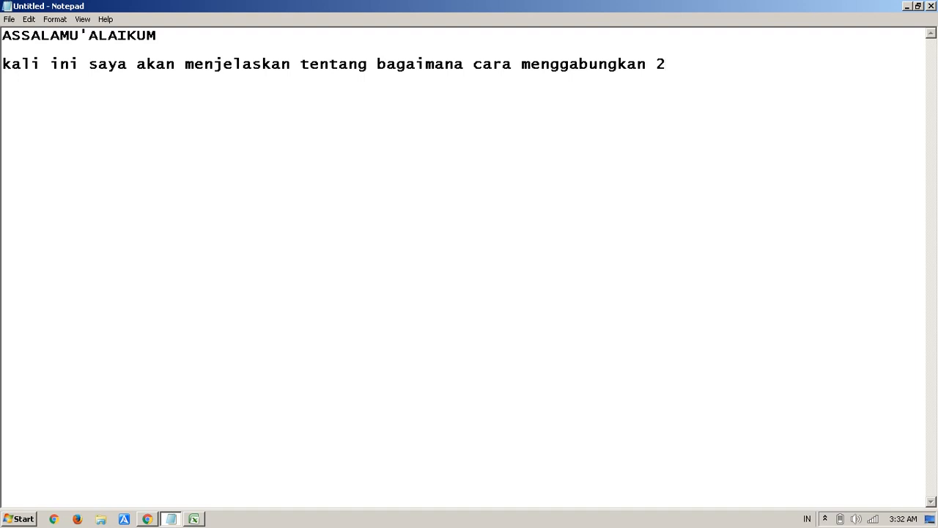
text(kolom)
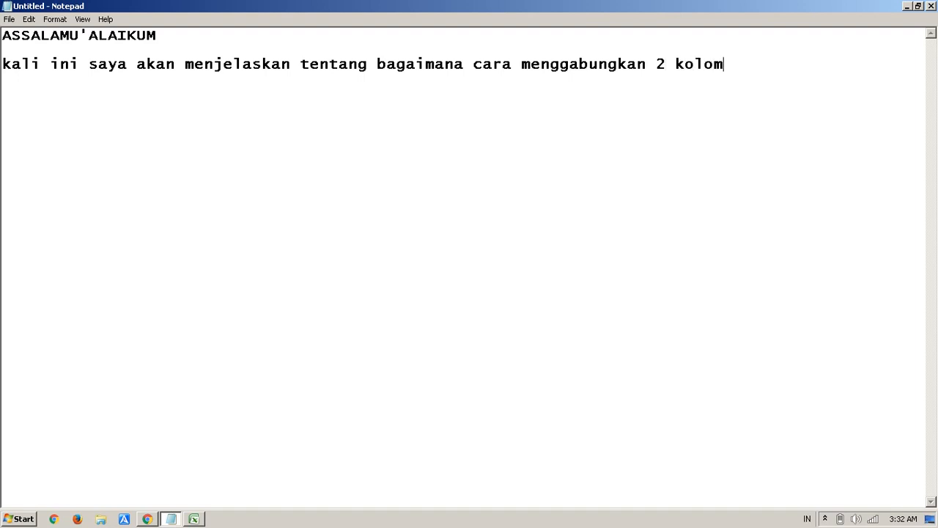
text(di ex)
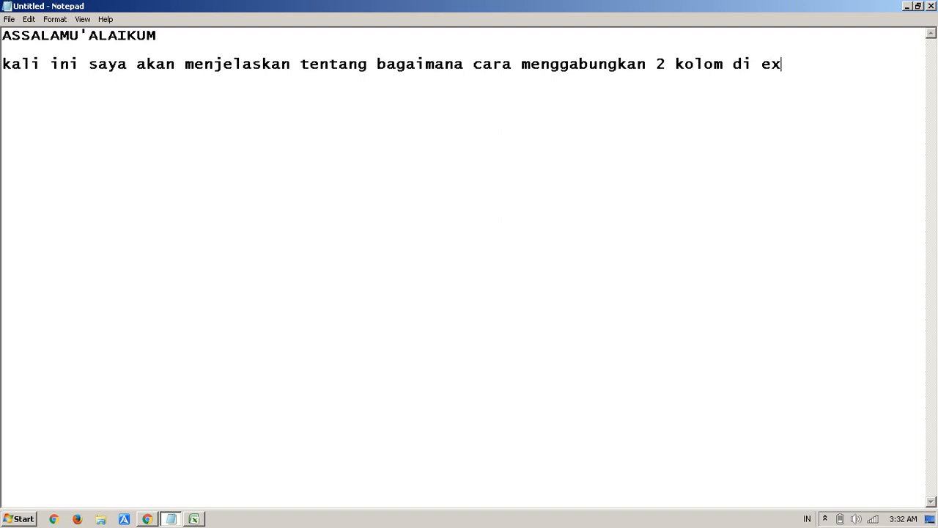
text(cel)
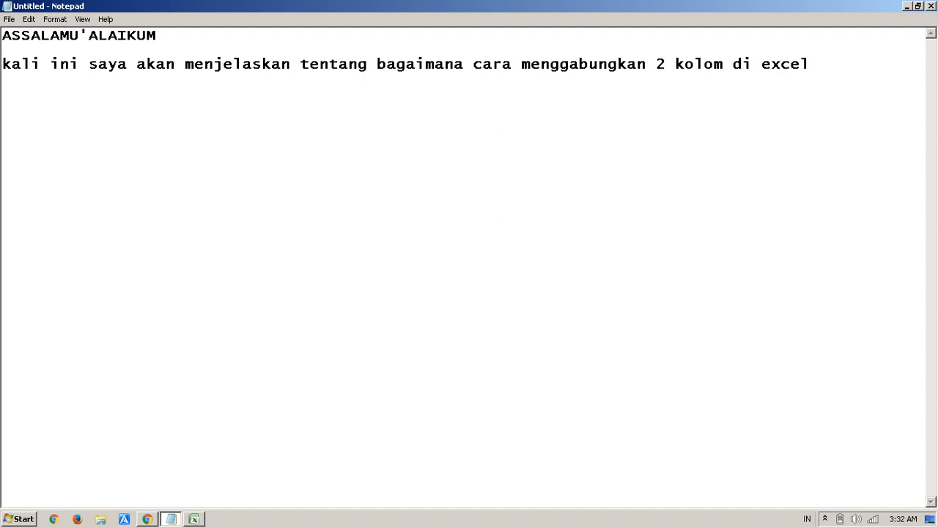
key(Enter)
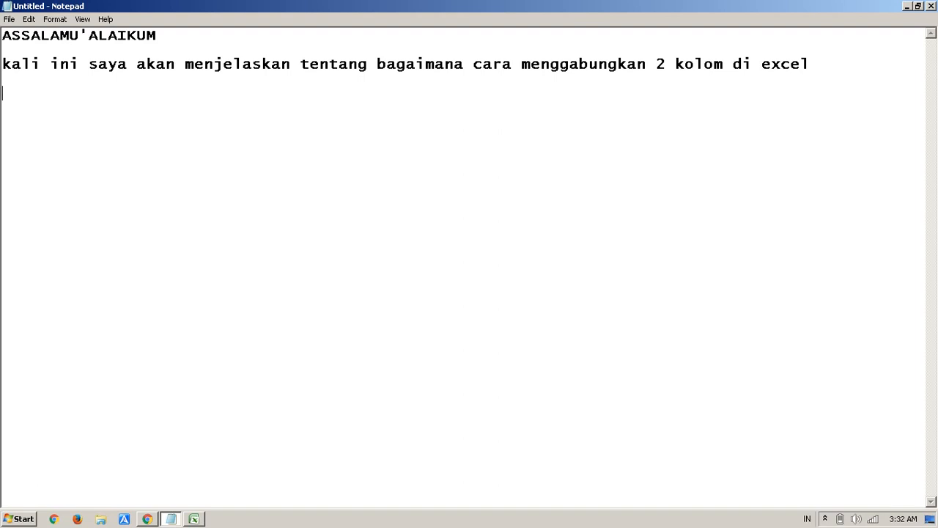
Start numbered step '1.' in the notes and glance at the blank Excel sheet.
text(1.)
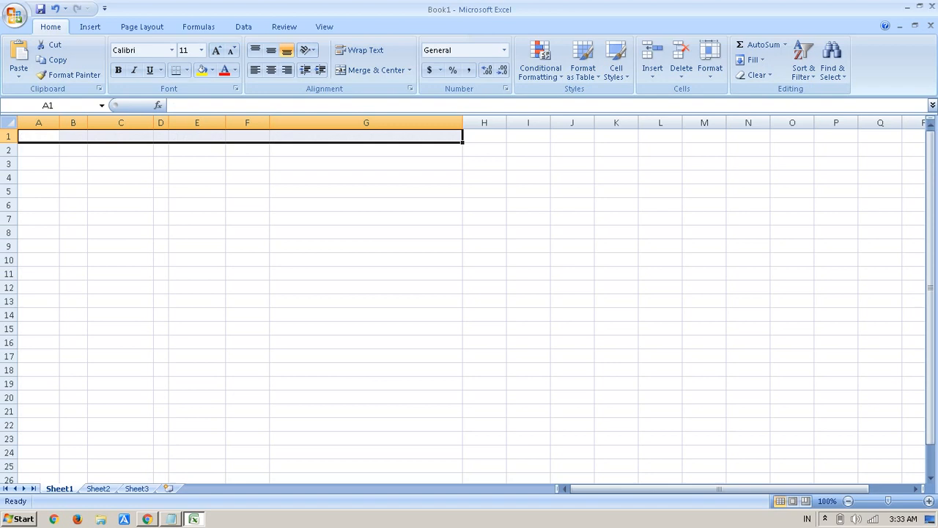
click(196, 176)
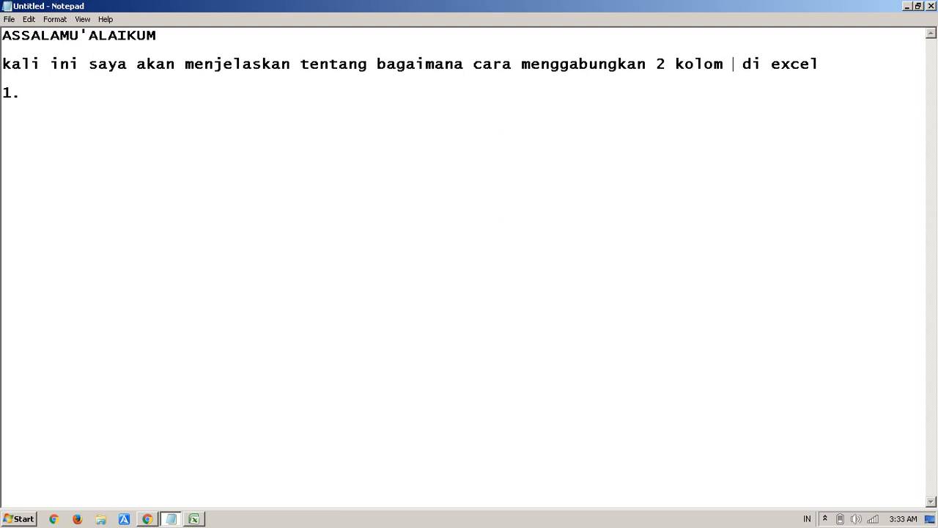
Write step 1 as 'blok kolom/baris yang kita inginkan', fixing a typo along the way.
text(/ baris)
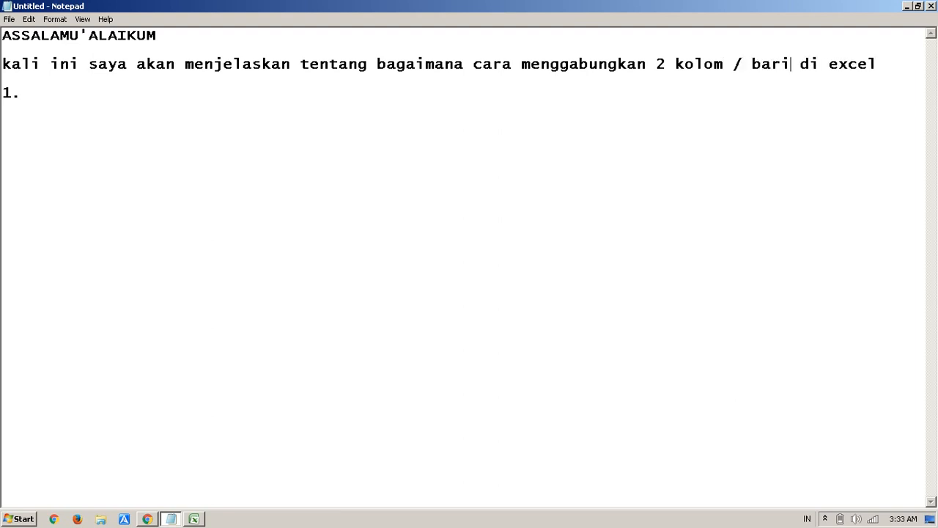
text(s)
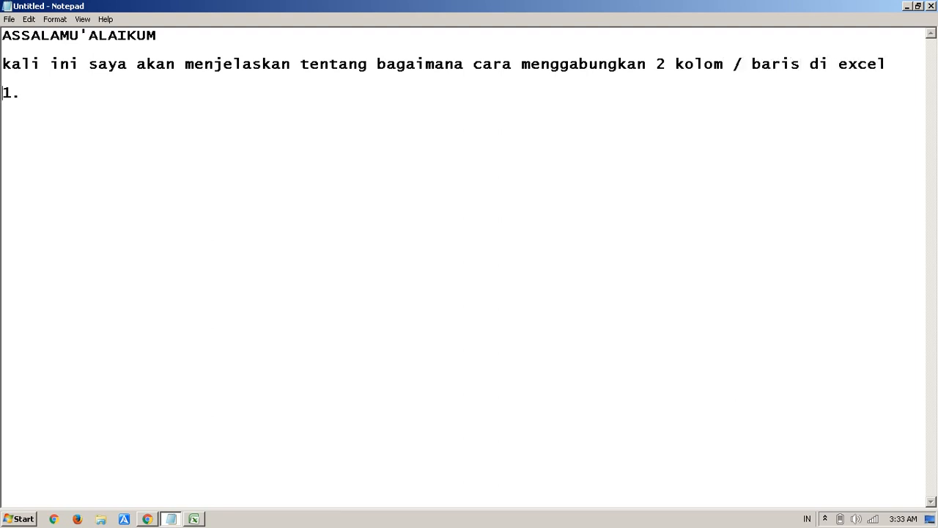
text(bog)
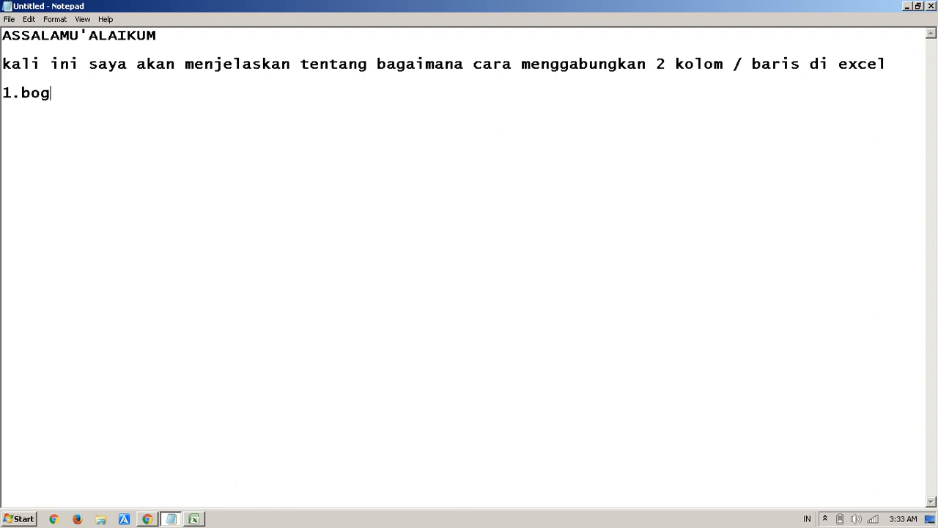
key(BackSpace)
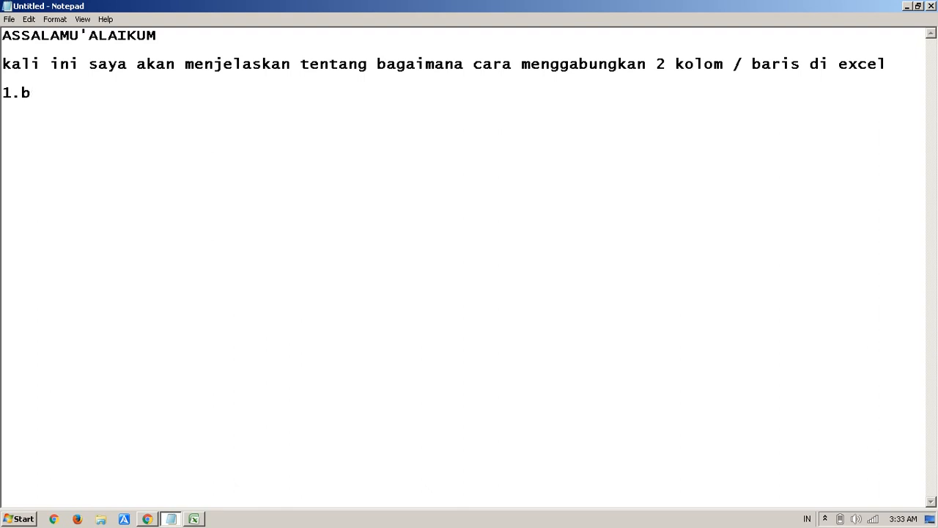
text(lok)
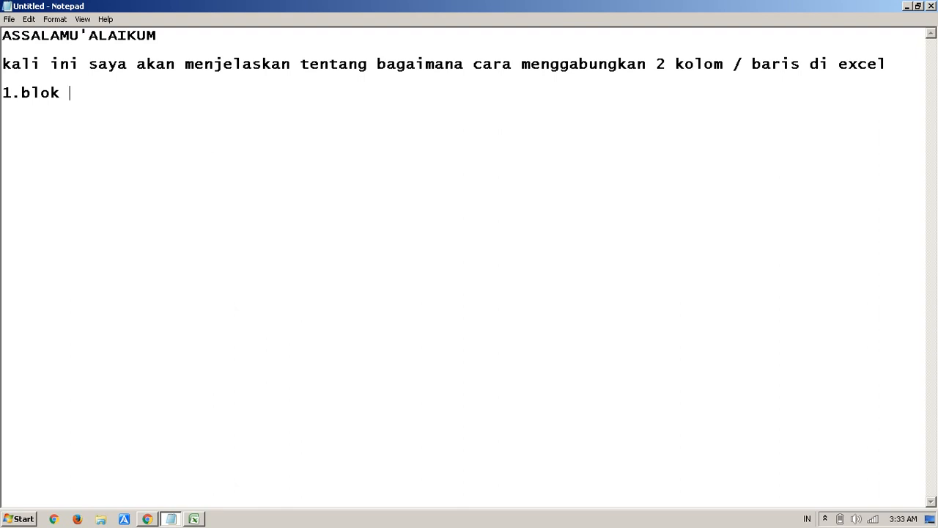
text(kolo)
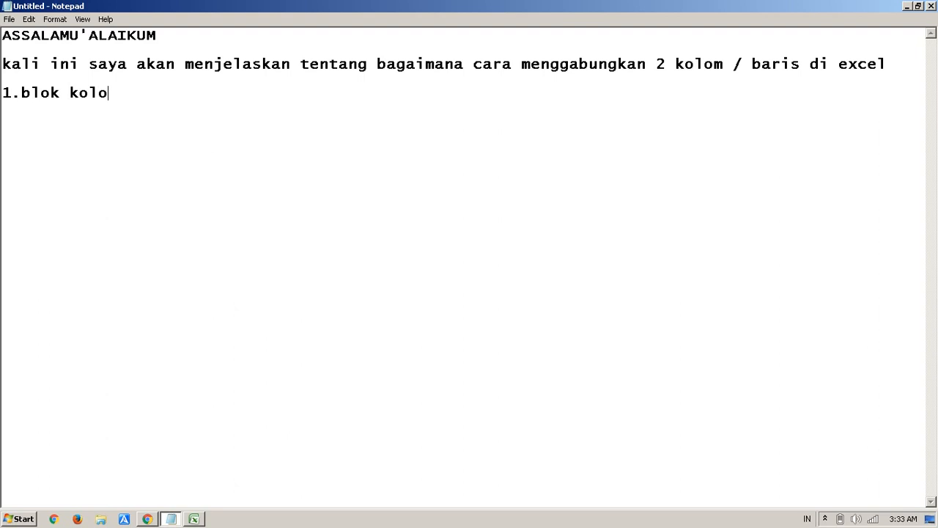
text(m/baris)
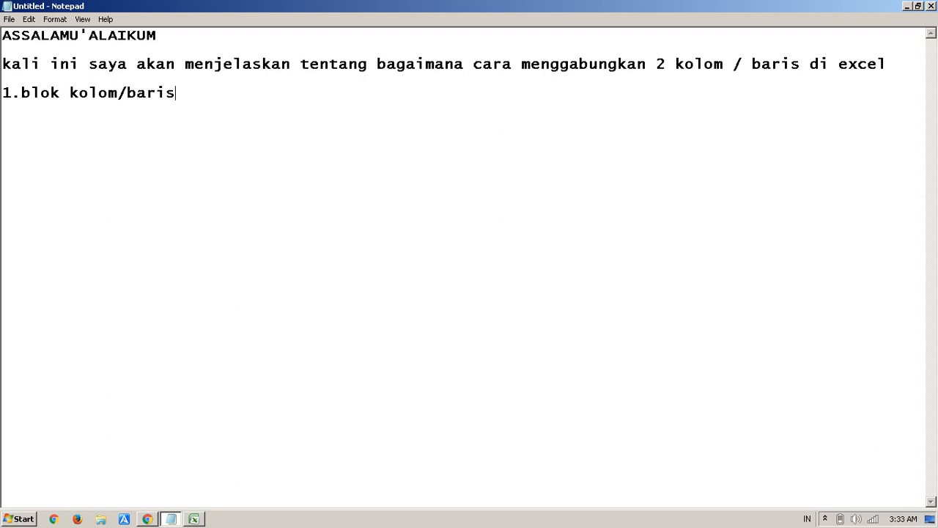
text(yang kita inginkan)
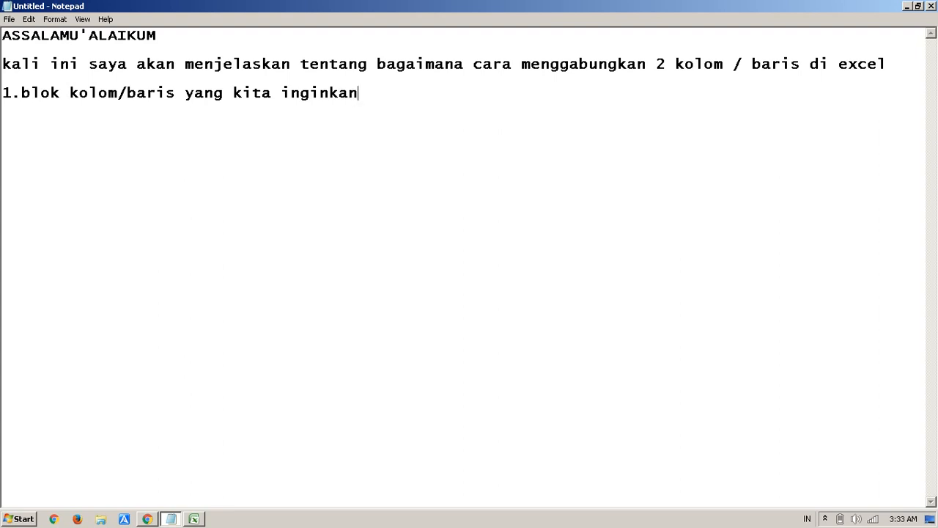
Check the selected block of cells in Excel and return to the notes.
click(193, 519)
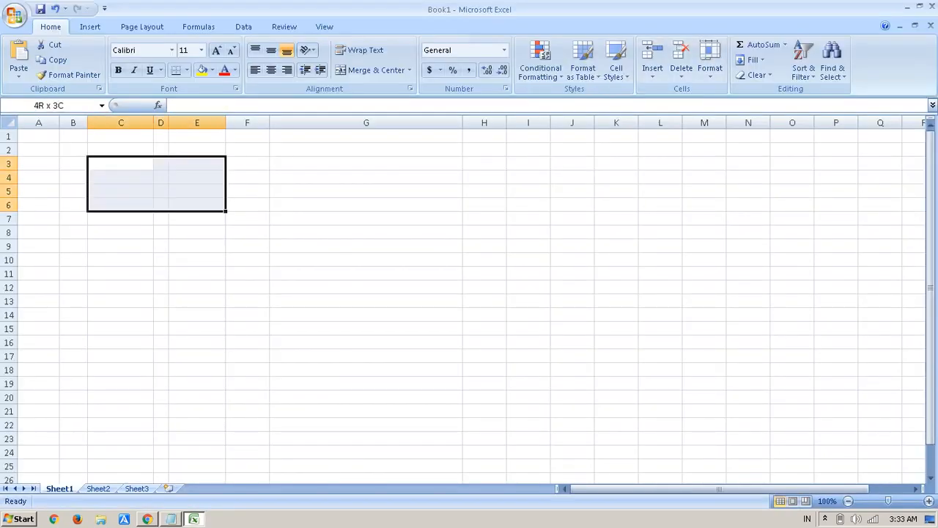
mouse_move(376, 70)
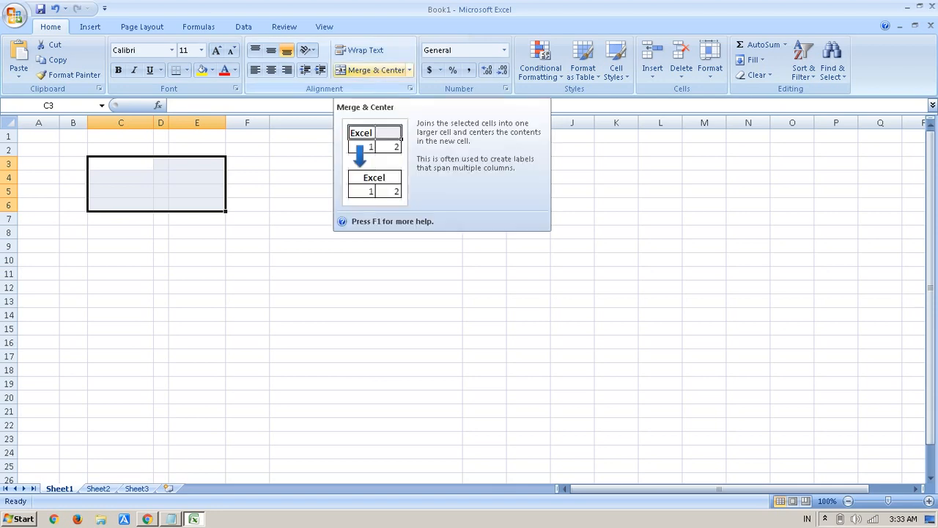
click(170, 519)
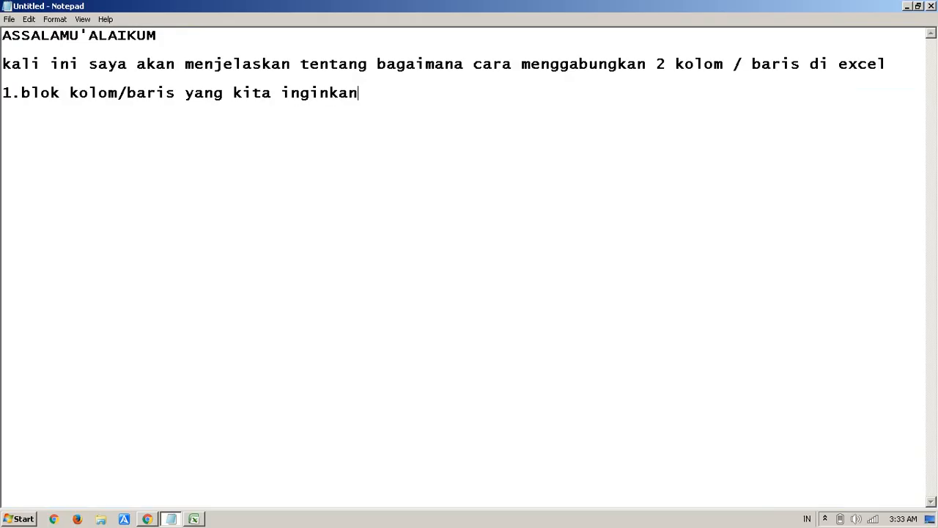
Write step 2 as '2.pilih marge & cen', removing a stray comma.
text(2)
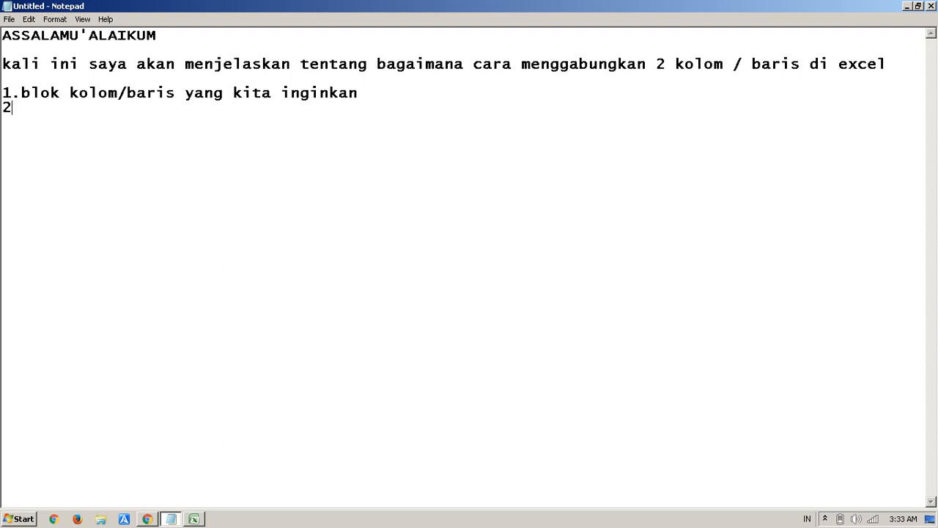
text(,)
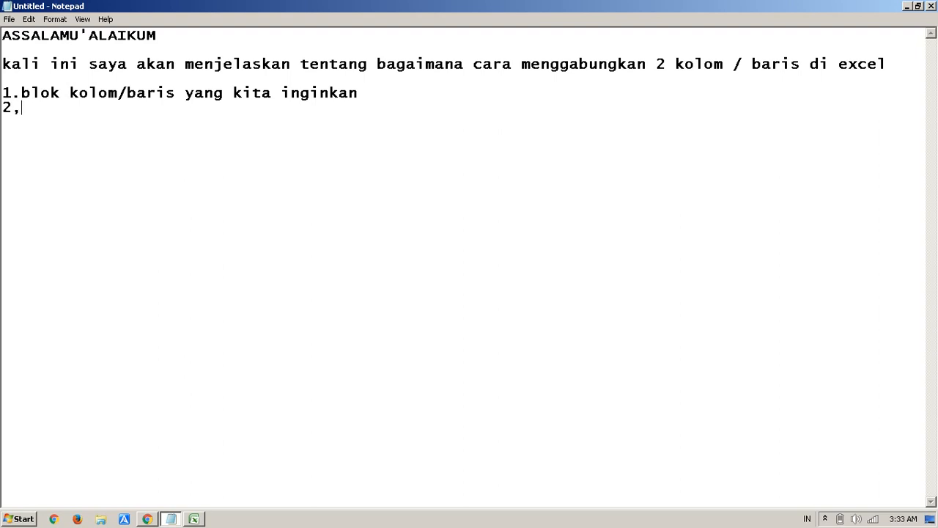
key(backspace)
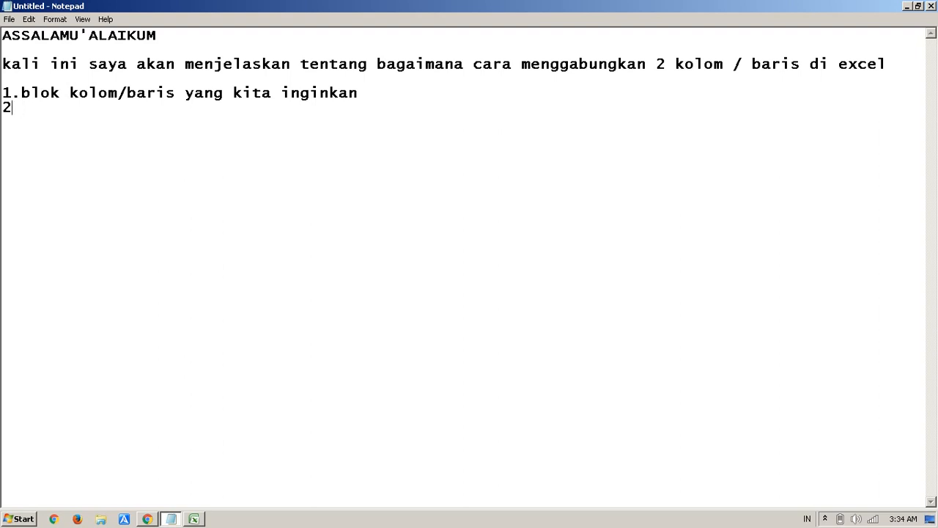
text(.pi)
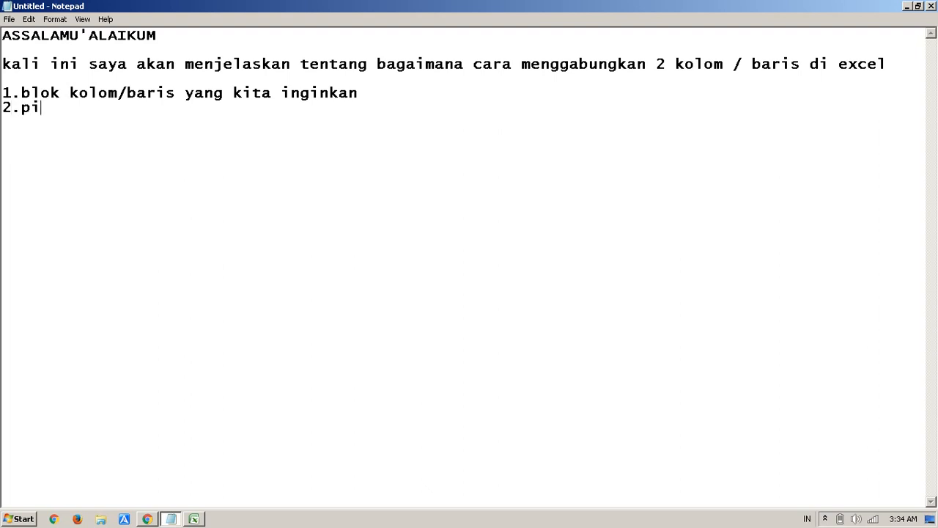
text(lih mag)
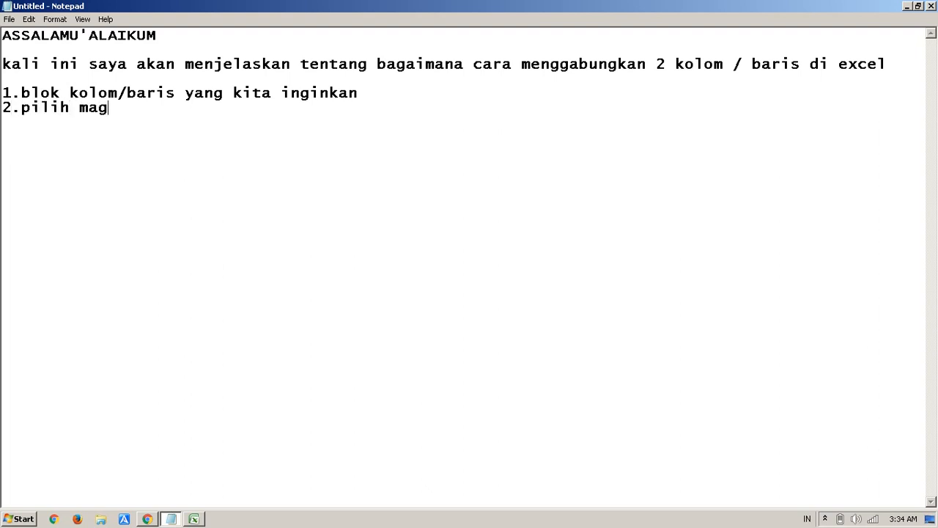
text(rge)
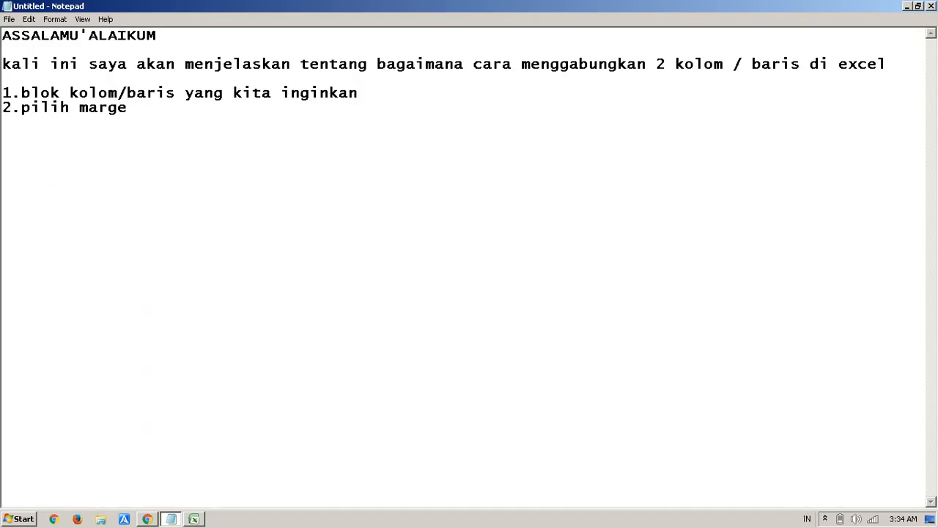
text(& cen)
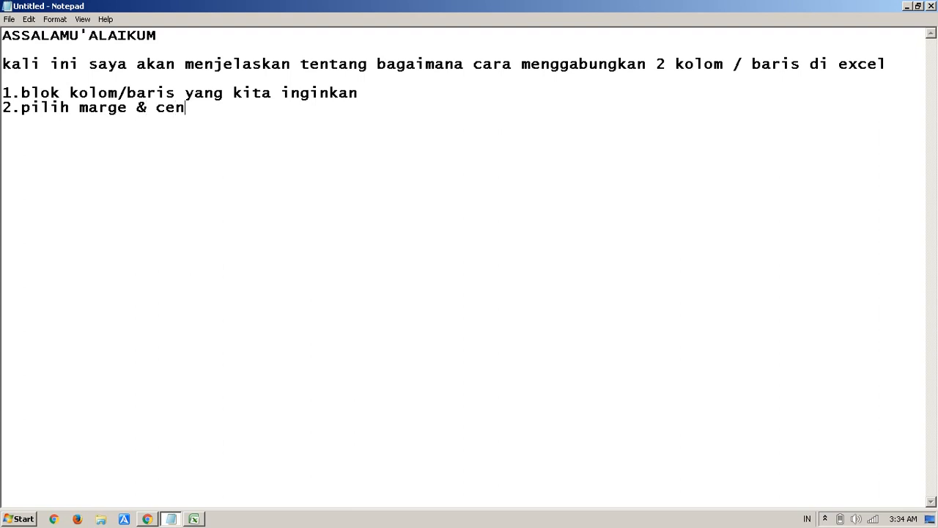
Merge & Center the selected C3:E6 block and enter 'mudah kan???' in the merged cell.
click(193, 520)
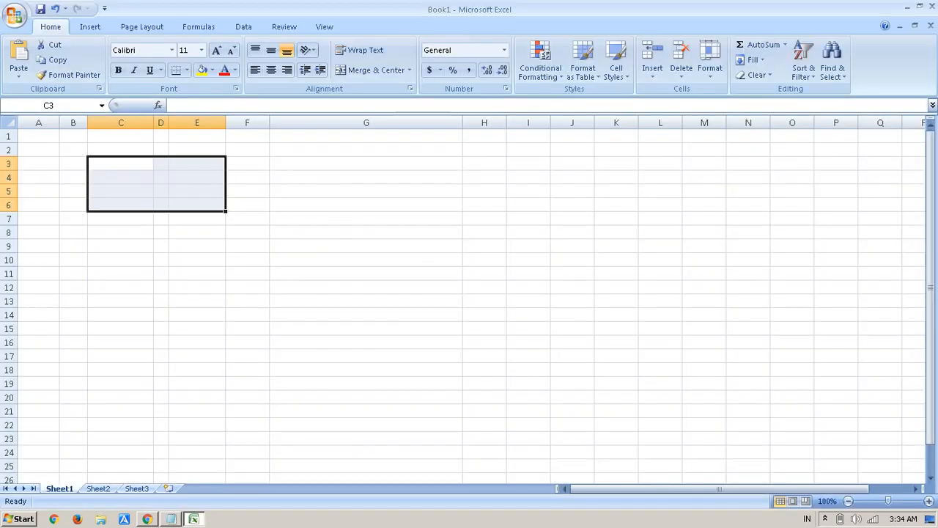
click(366, 217)
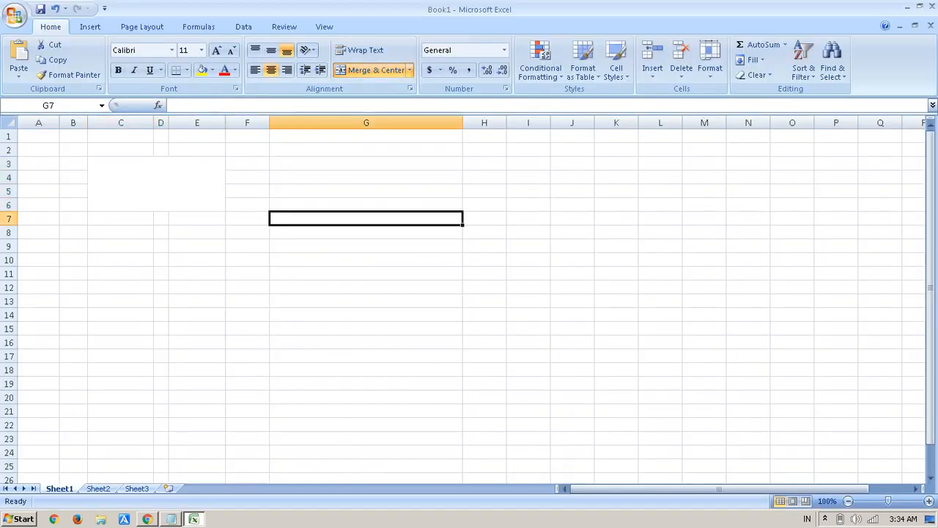
click(367, 247)
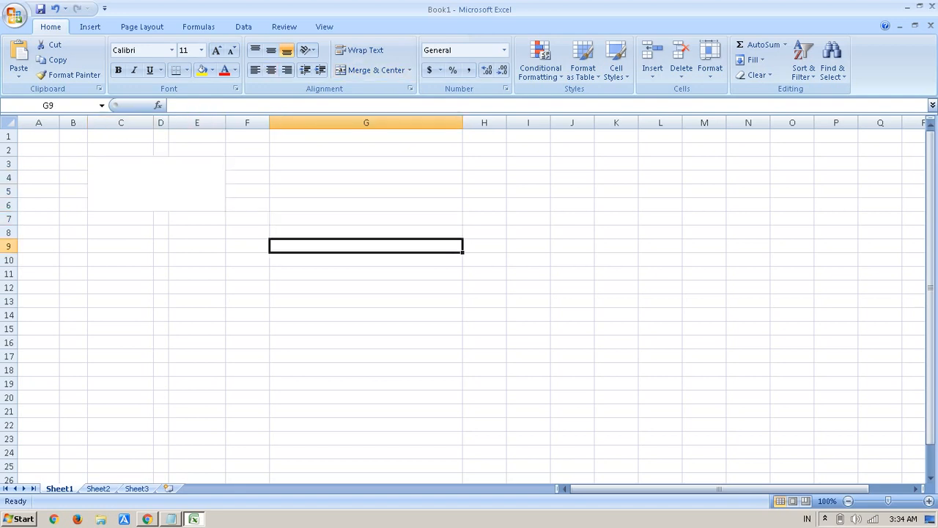
click(120, 232)
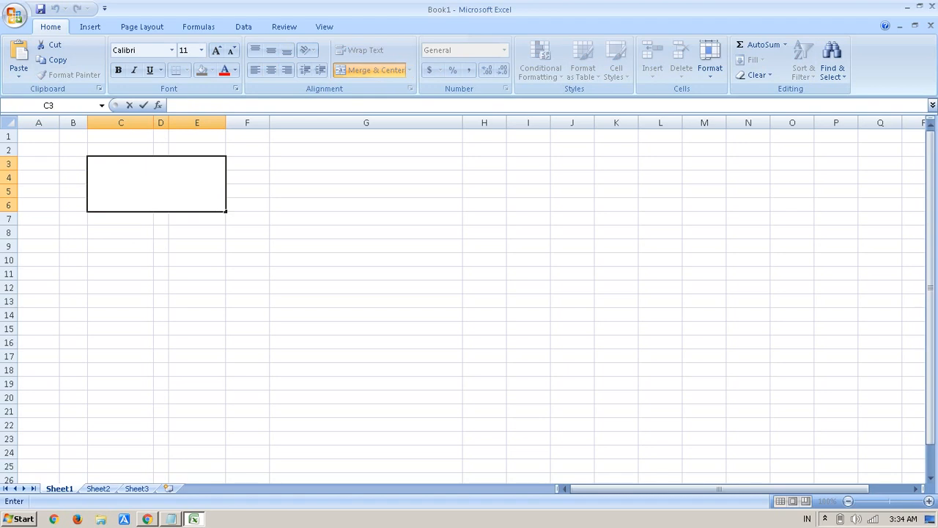
text(mudah)
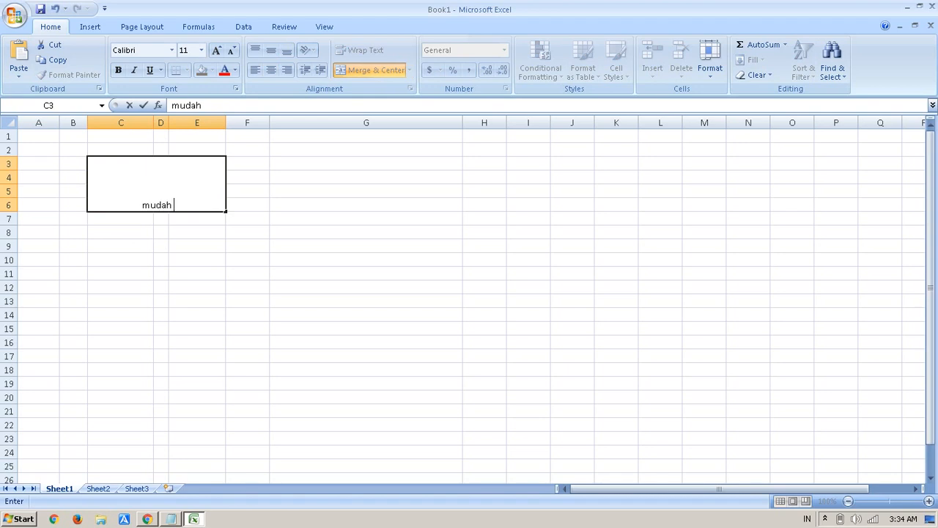
text(kan???)
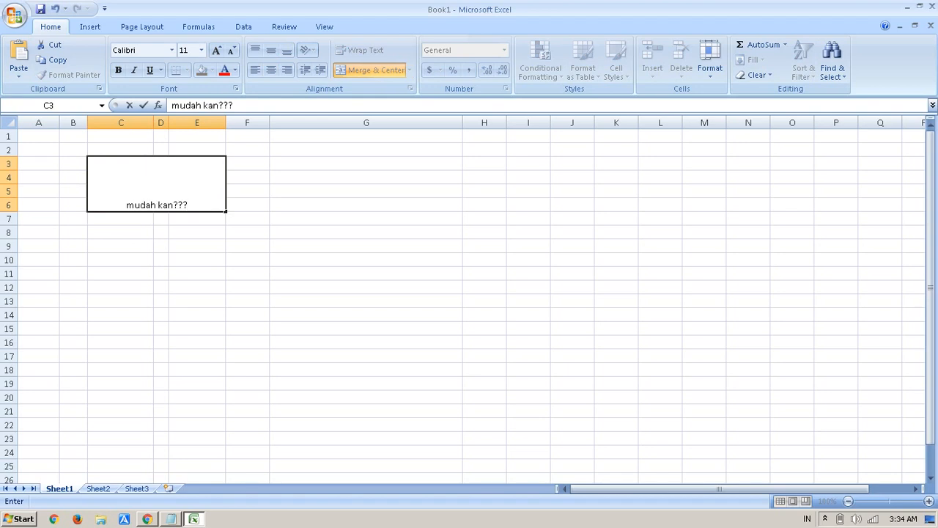